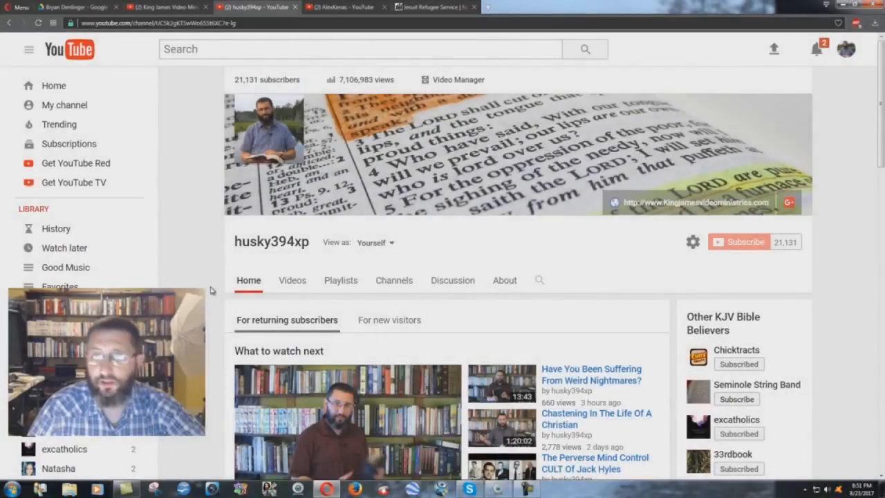
pyautogui.moveTo(271, 241)
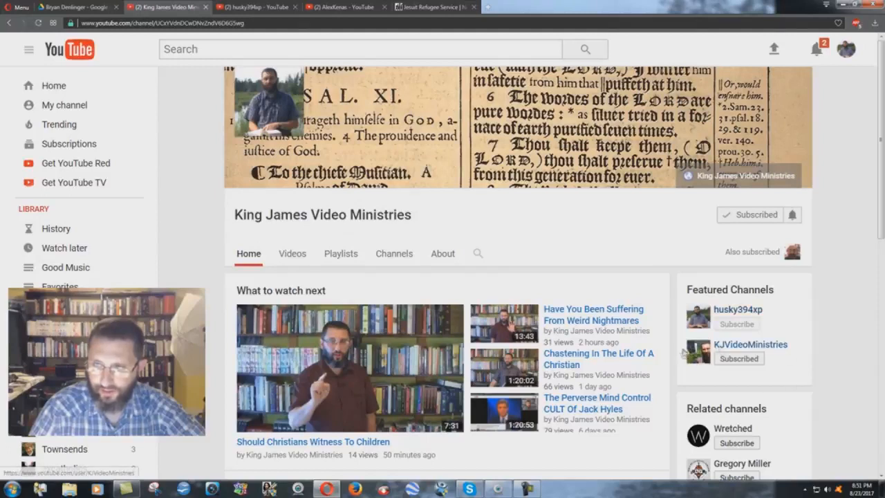
pyautogui.moveTo(750, 345)
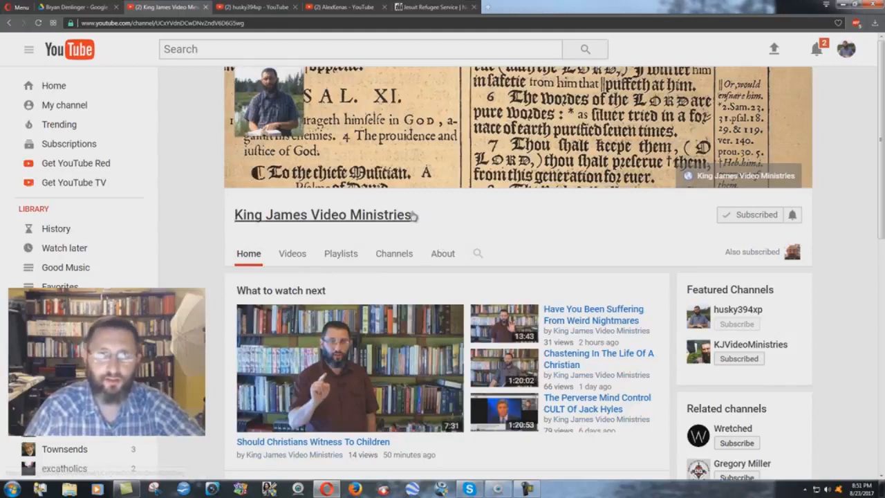
# - Switch to the King James Video Ministries channel tab
pyautogui.click(76, 7)
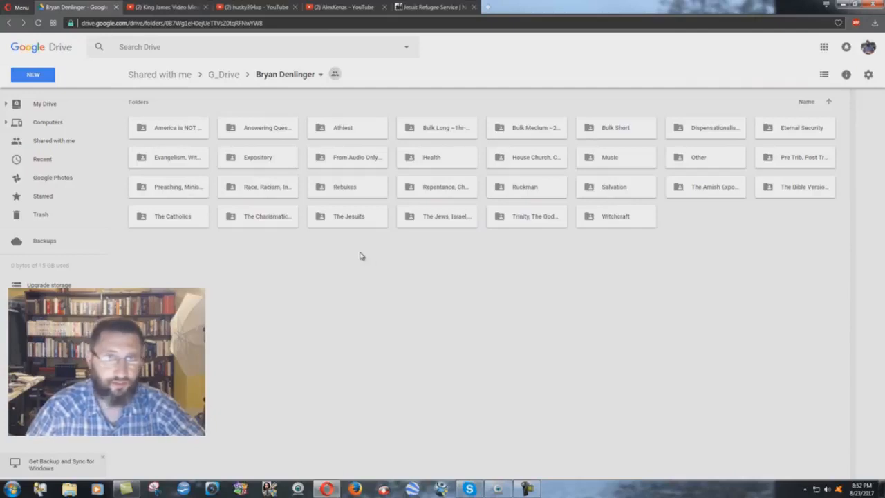
pyautogui.moveTo(166, 127)
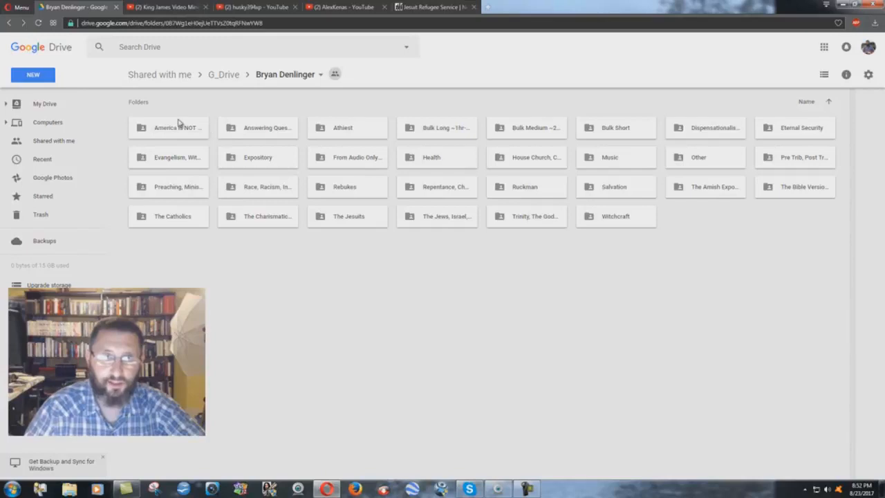
pyautogui.moveTo(178, 91)
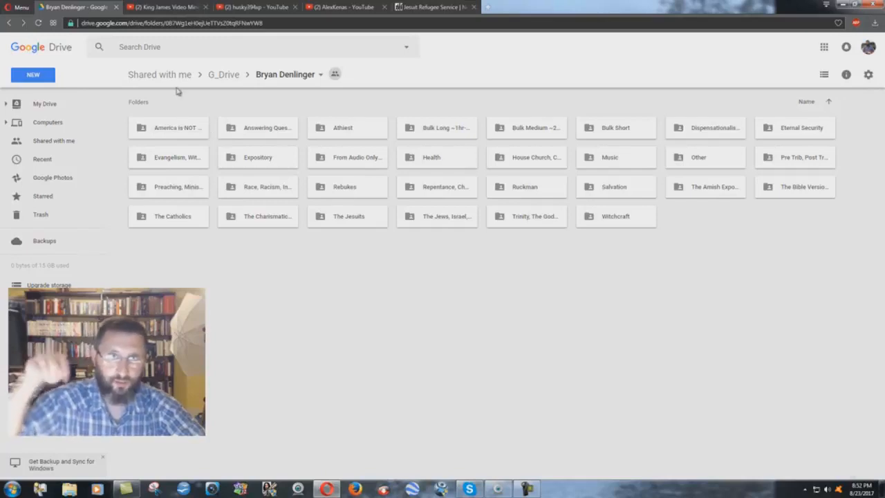
# - Open the America is NOT Babylon topic folder from the shared G_Drive folder
pyautogui.click(169, 127)
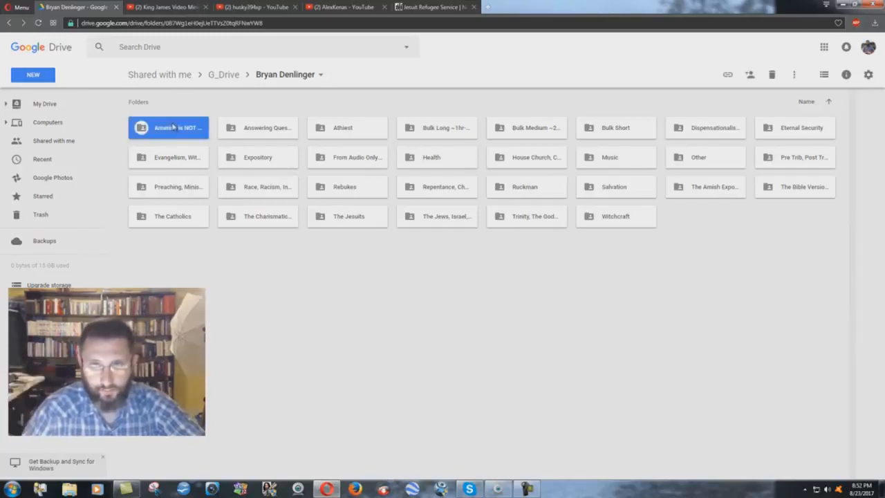
pyautogui.doubleClick(169, 127)
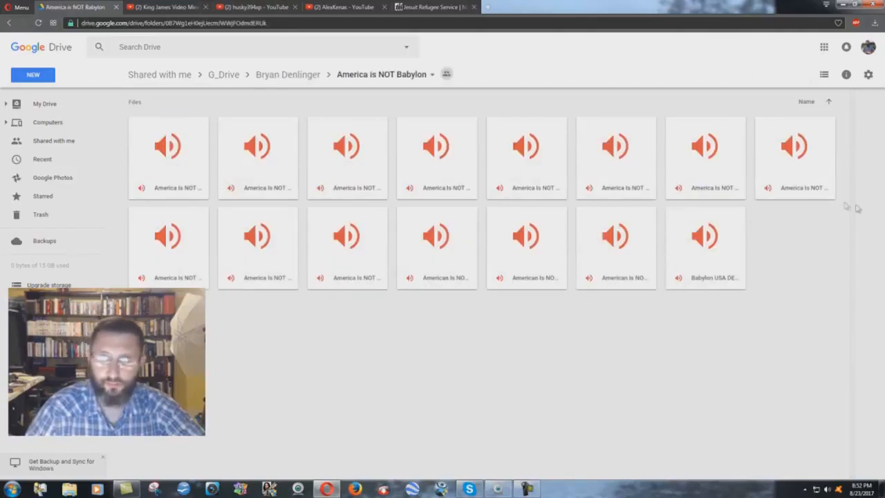
# - Navigate via the breadcrumb toward the Expository folder of chapter audio files
pyautogui.click(287, 75)
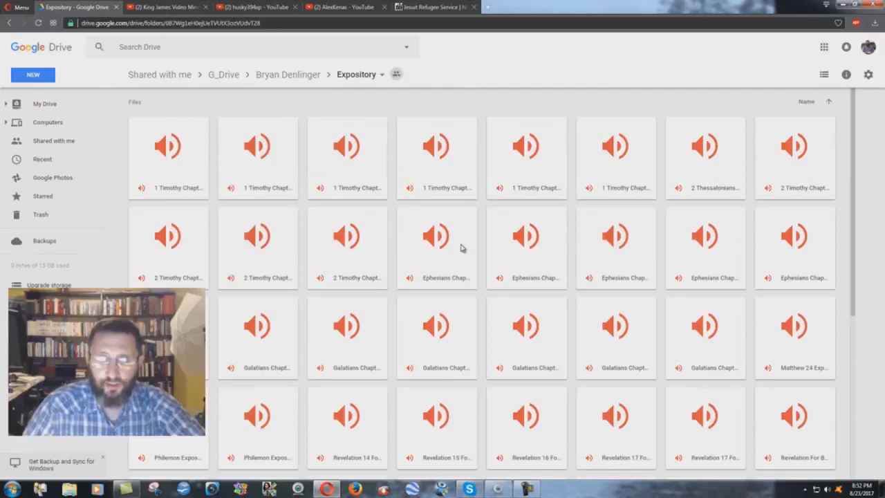
# - Scroll through the Expository folder's audio files down to the Titus chapters
pyautogui.scroll(-3)
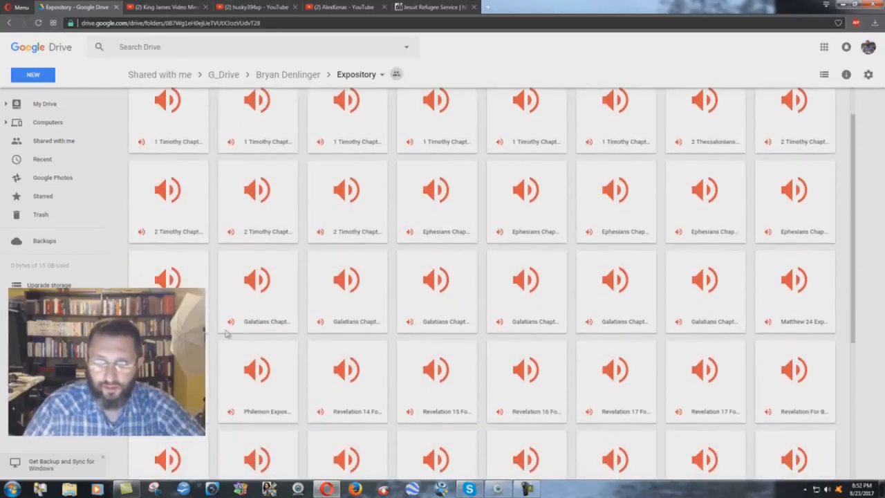
pyautogui.scroll(-3)
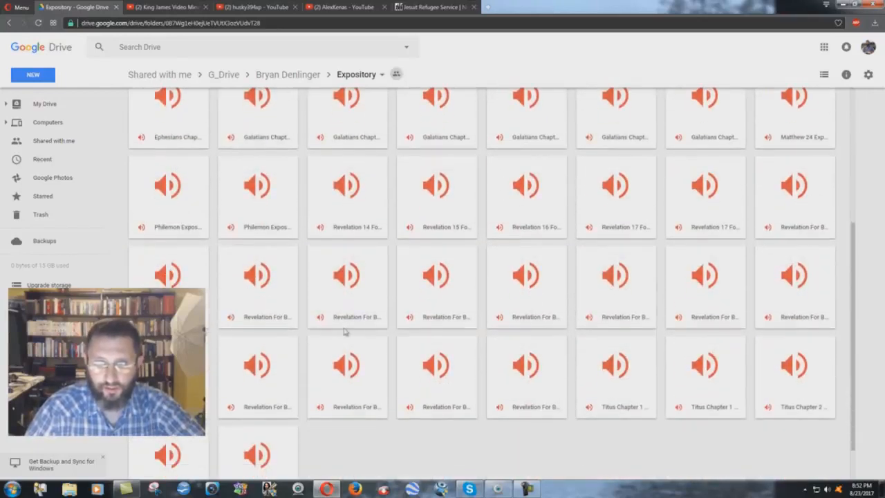
pyautogui.scroll(-3)
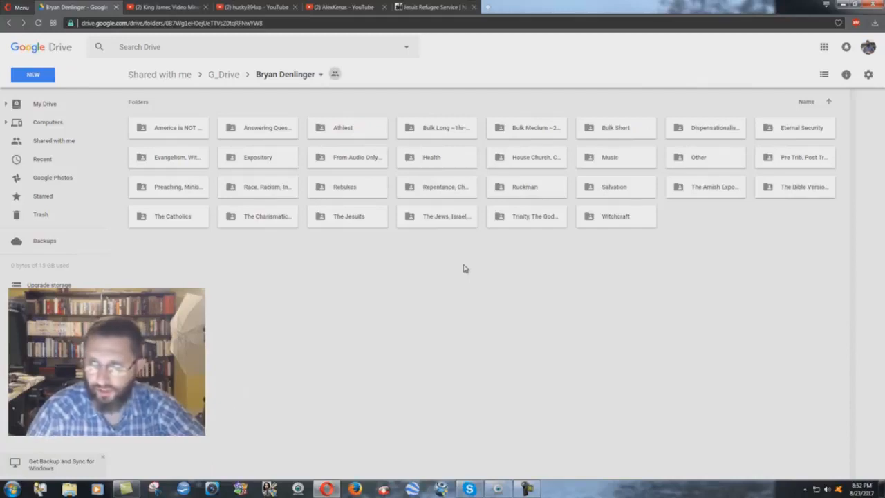
pyautogui.moveTo(514, 205)
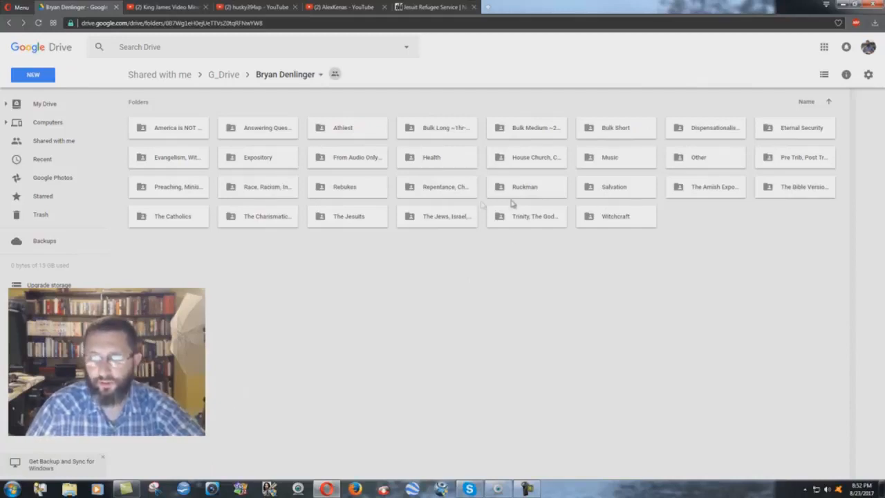
pyautogui.moveTo(486, 354)
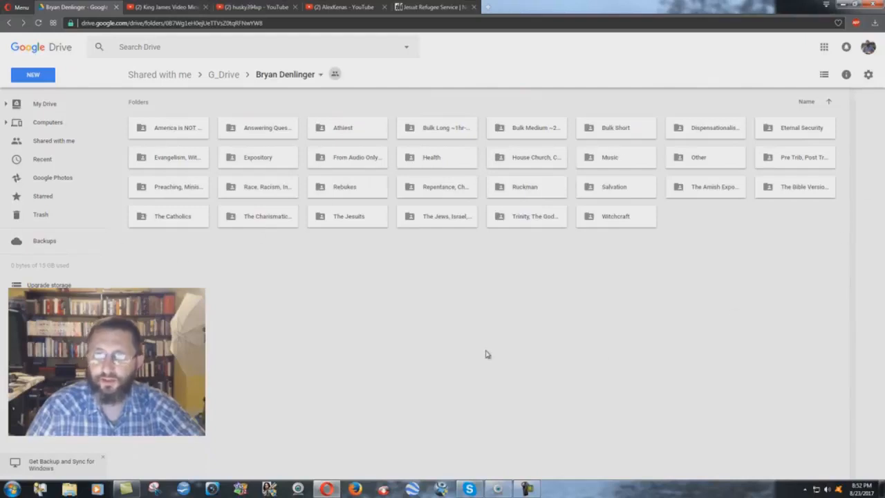